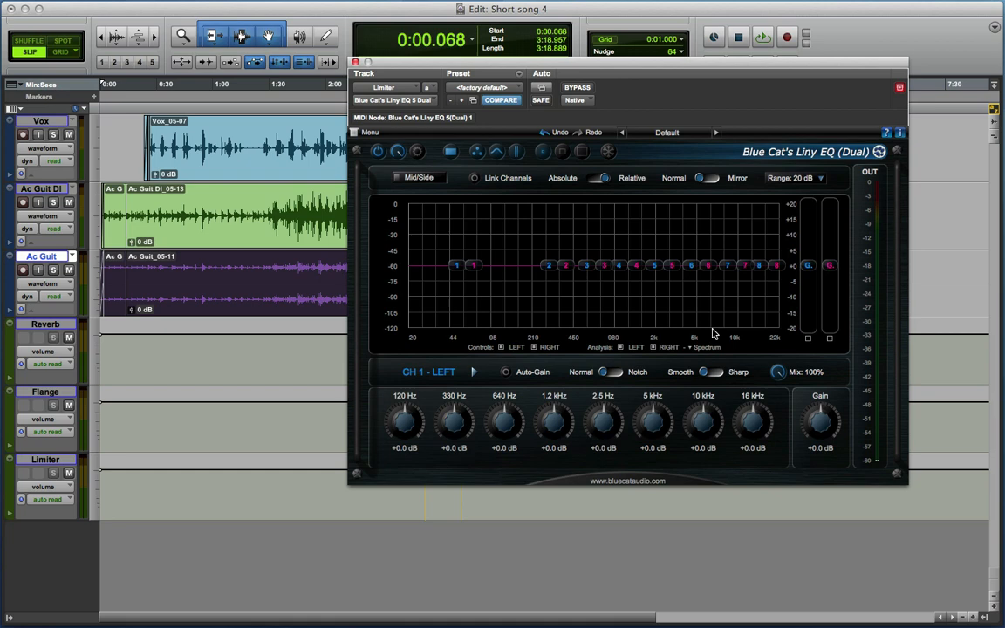
{"action": "mouse_move", "coordinate": [513, 259]}
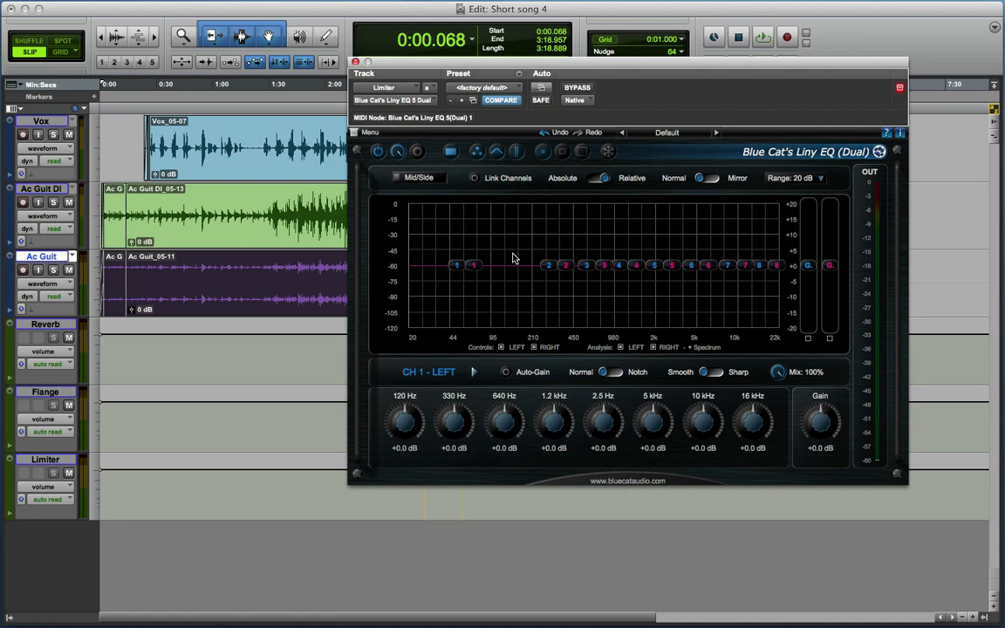
{"action": "mouse_move", "coordinate": [428, 131]}
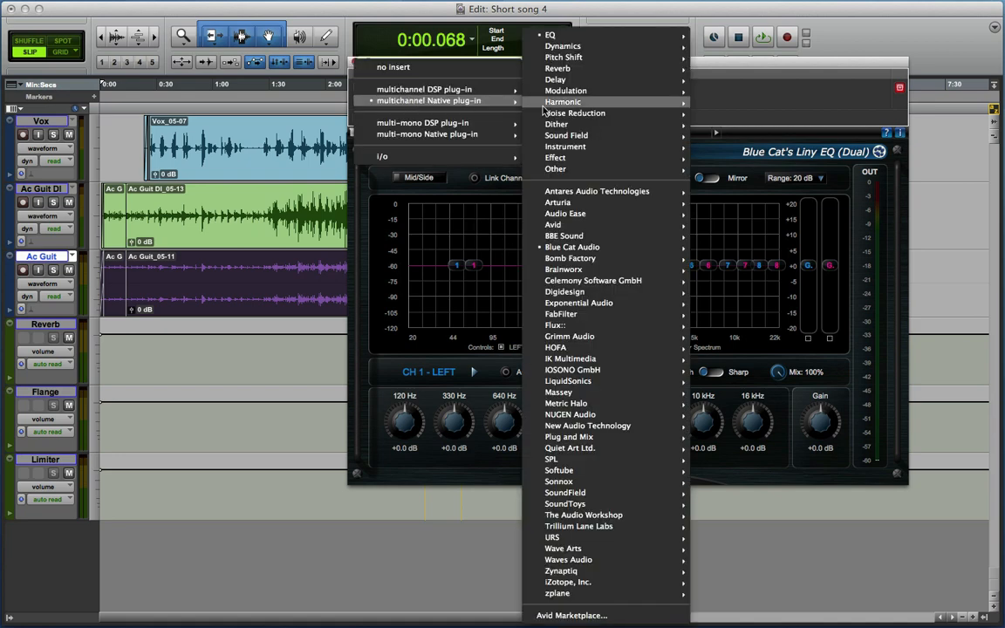
{"action": "mouse_move", "coordinate": [572, 246]}
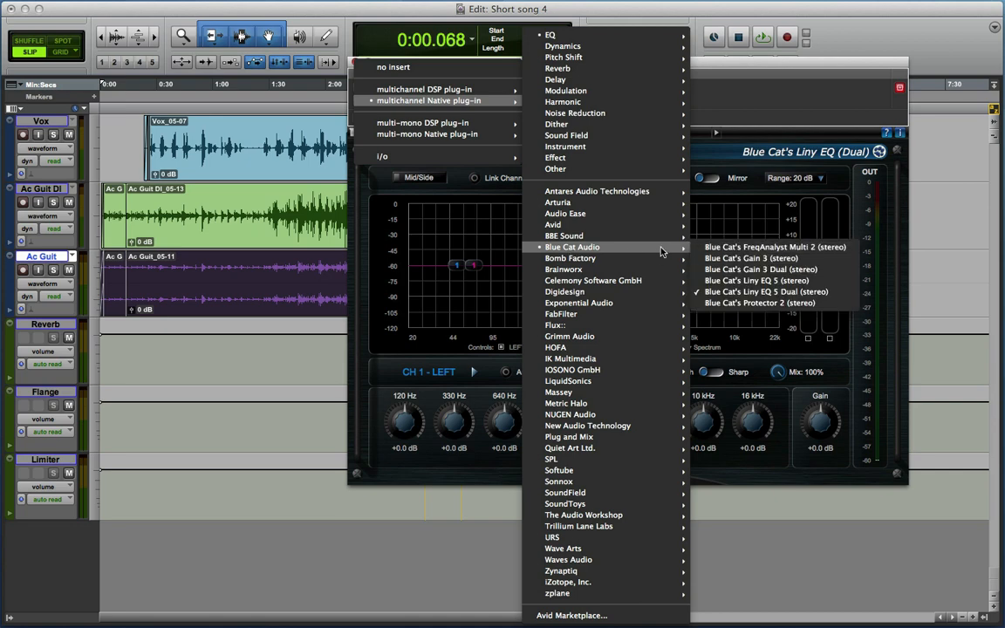
- Swap the insert to stereo Liny EQ 5, then back to Liny EQ 5 Dual
{"action": "left_click", "coordinate": [757, 291]}
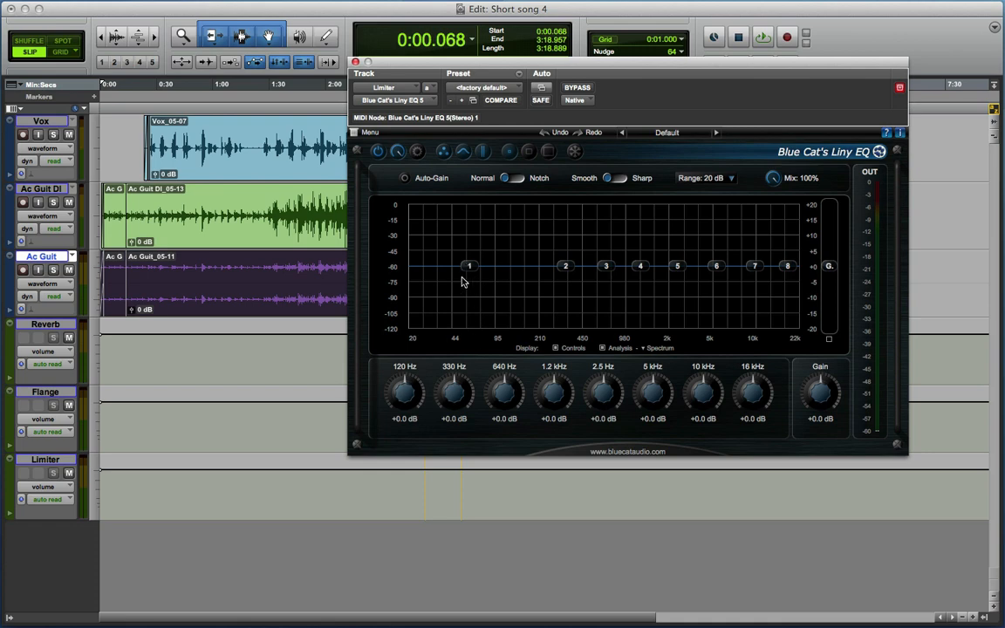
{"action": "left_click_drag", "start_coordinate": [404, 391], "coordinate": [404, 380]}
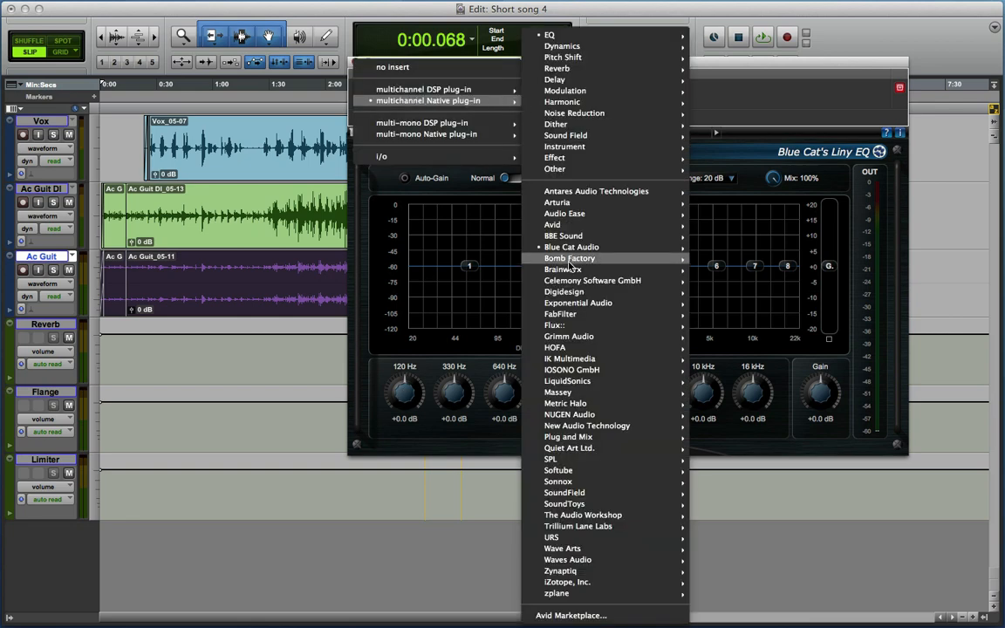
{"action": "left_click", "coordinate": [572, 246]}
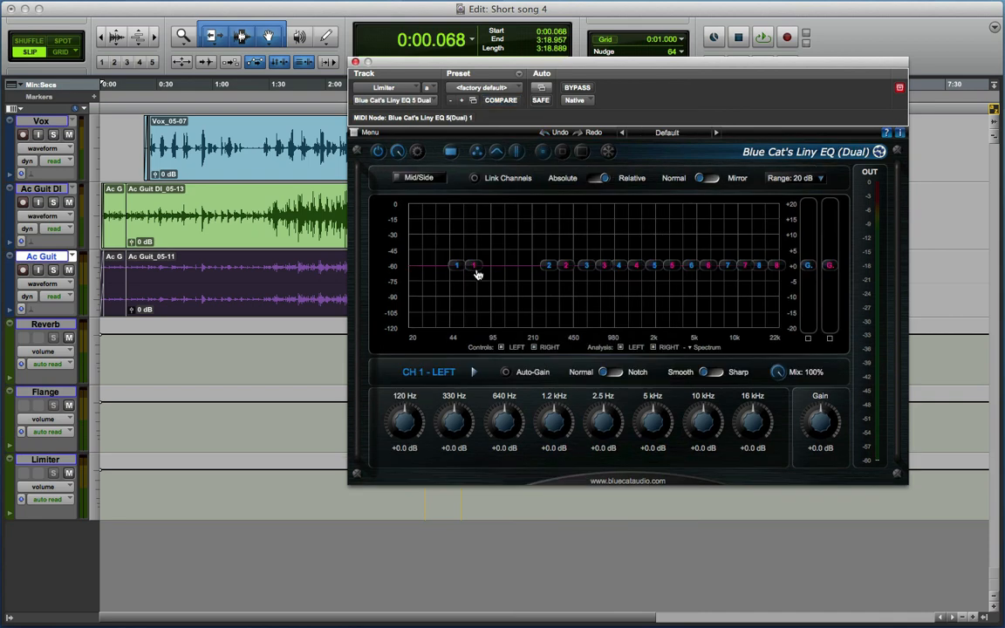
{"action": "mouse_move", "coordinate": [452, 314]}
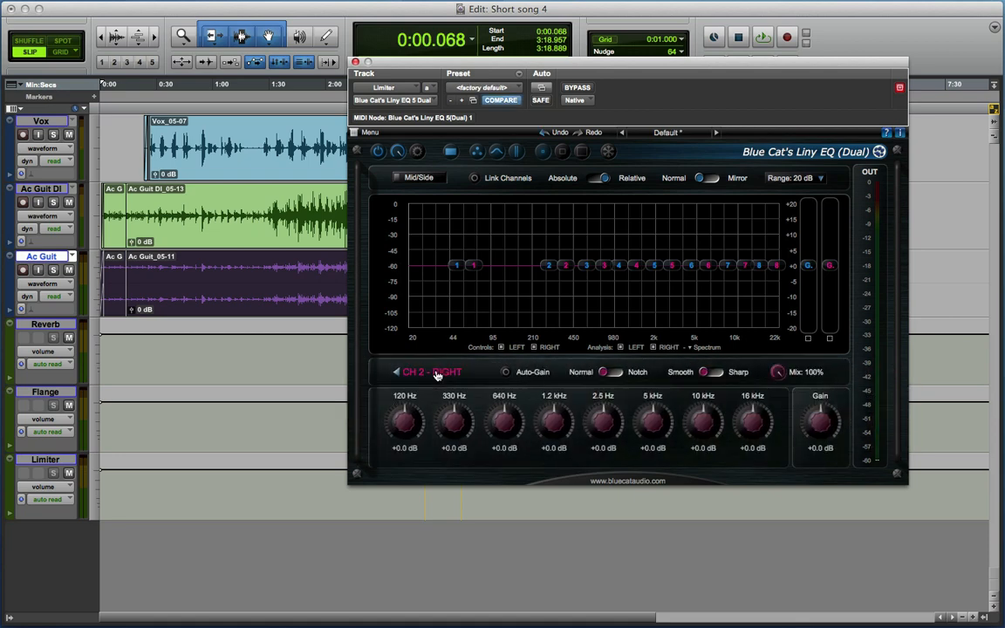
- Expand the channel view to show CH 1 Left and CH 2 Right knob panels together
{"action": "left_click", "coordinate": [396, 371]}
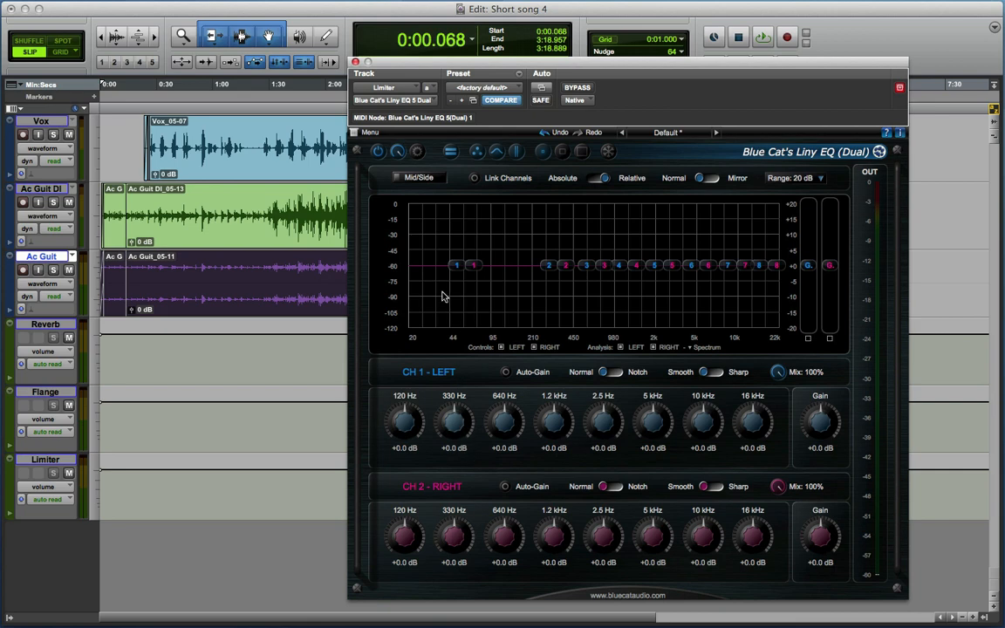
{"action": "mouse_move", "coordinate": [458, 300]}
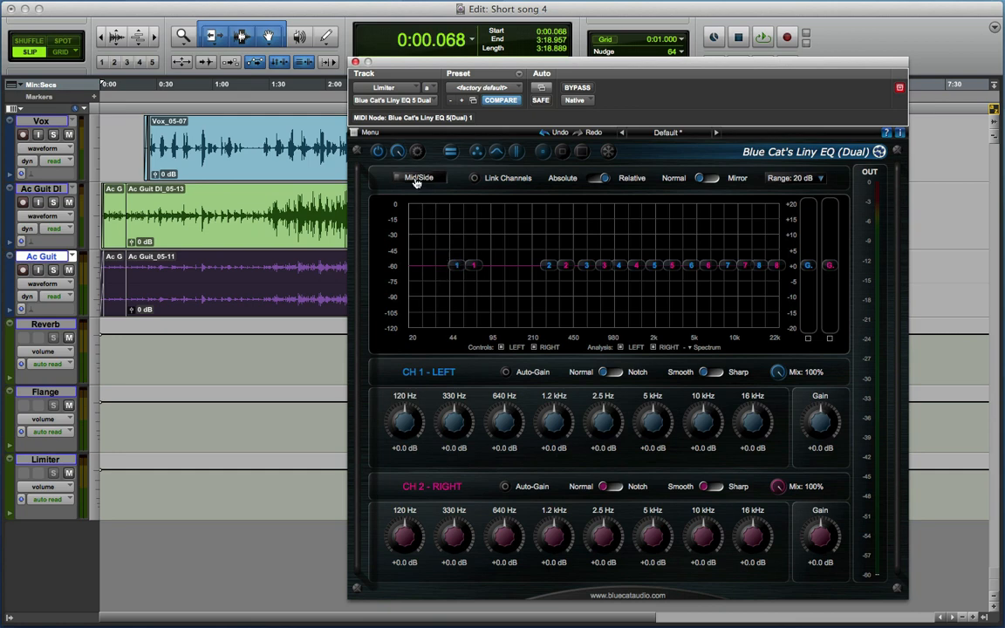
- Turn on Mid/Side mode so the channels become MID and SIDE
{"action": "left_click", "coordinate": [399, 178]}
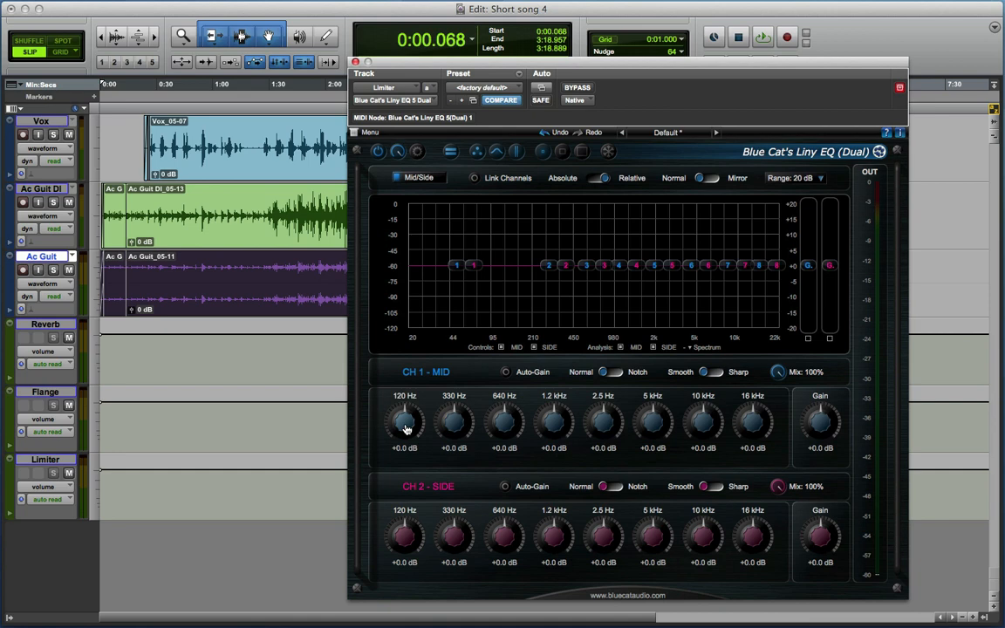
{"action": "mouse_move", "coordinate": [454, 425]}
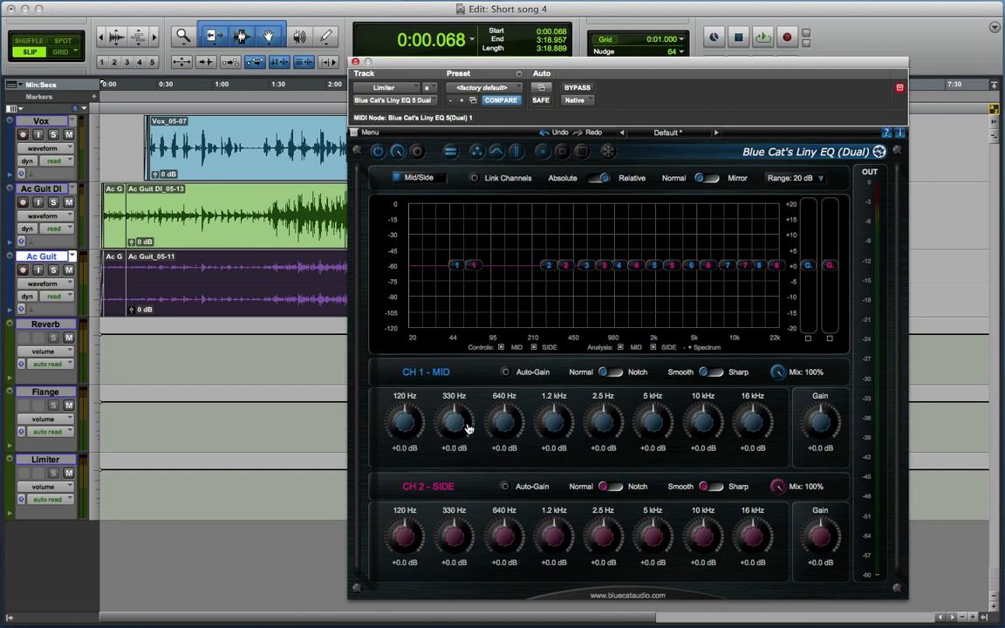
{"action": "mouse_move", "coordinate": [403, 524]}
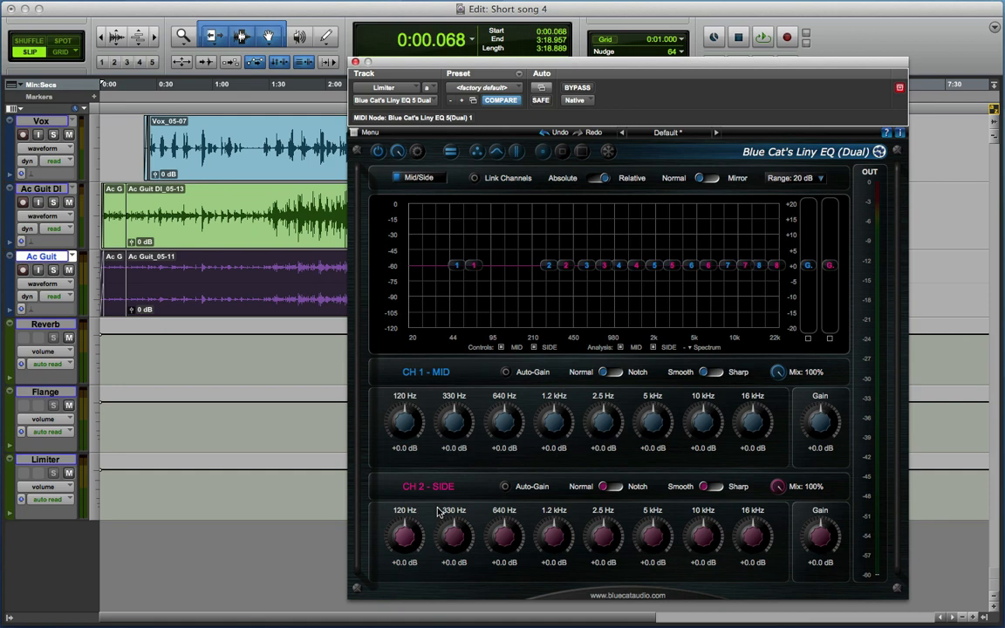
{"action": "mouse_move", "coordinate": [439, 440]}
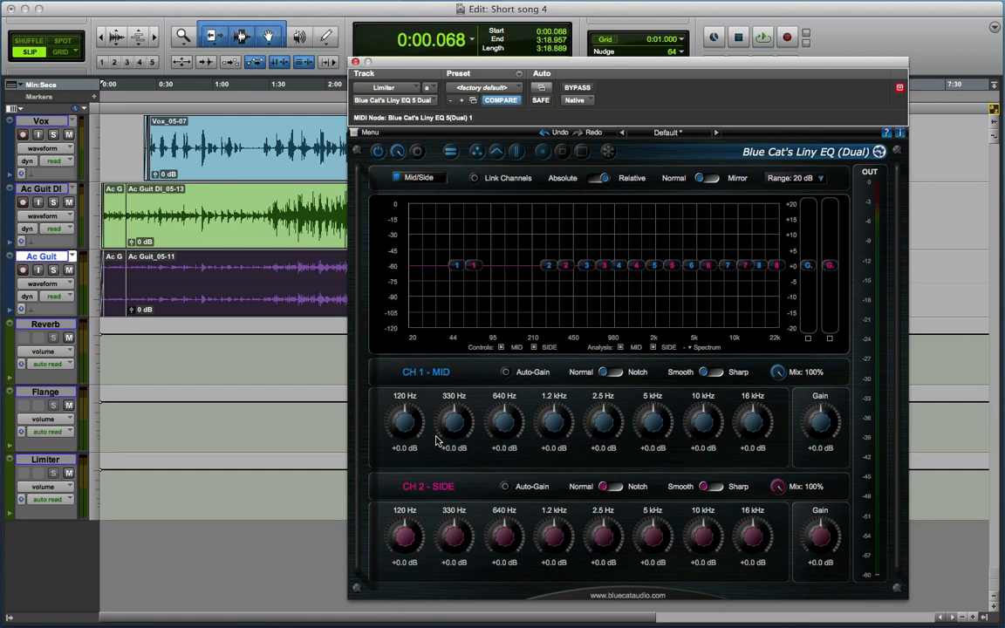
{"action": "mouse_move", "coordinate": [437, 441]}
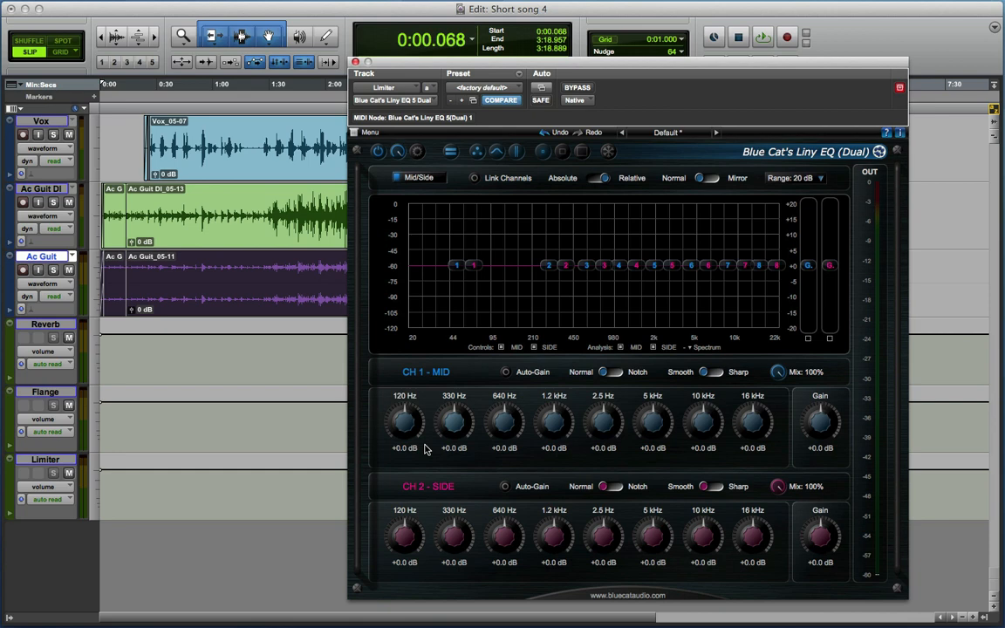
{"action": "mouse_move", "coordinate": [426, 443]}
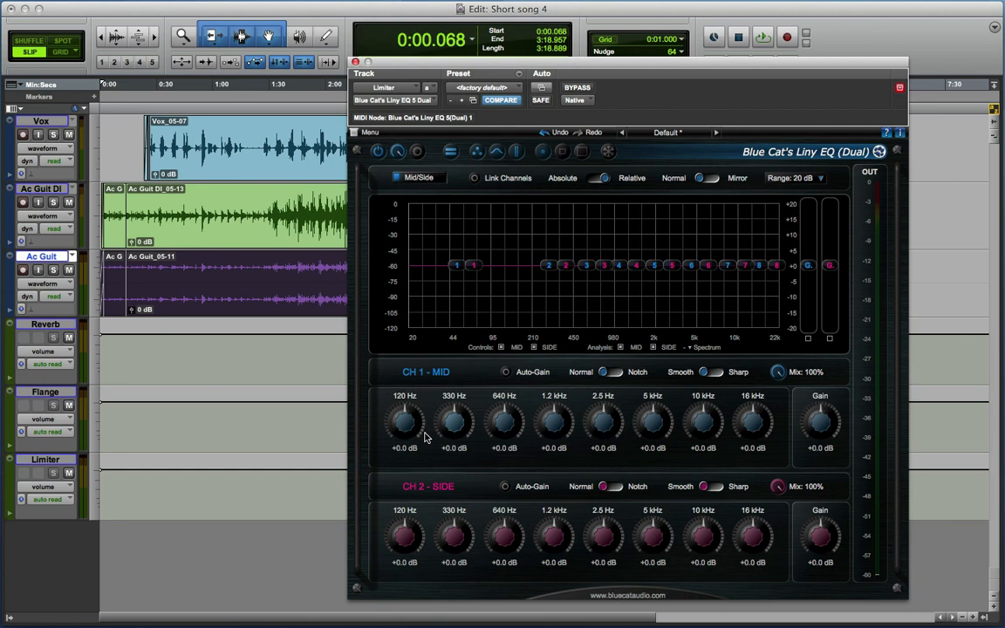
- Start playback and cut the side channel's 120 Hz band to -20.0 dB
{"action": "left_click", "coordinate": [762, 35]}
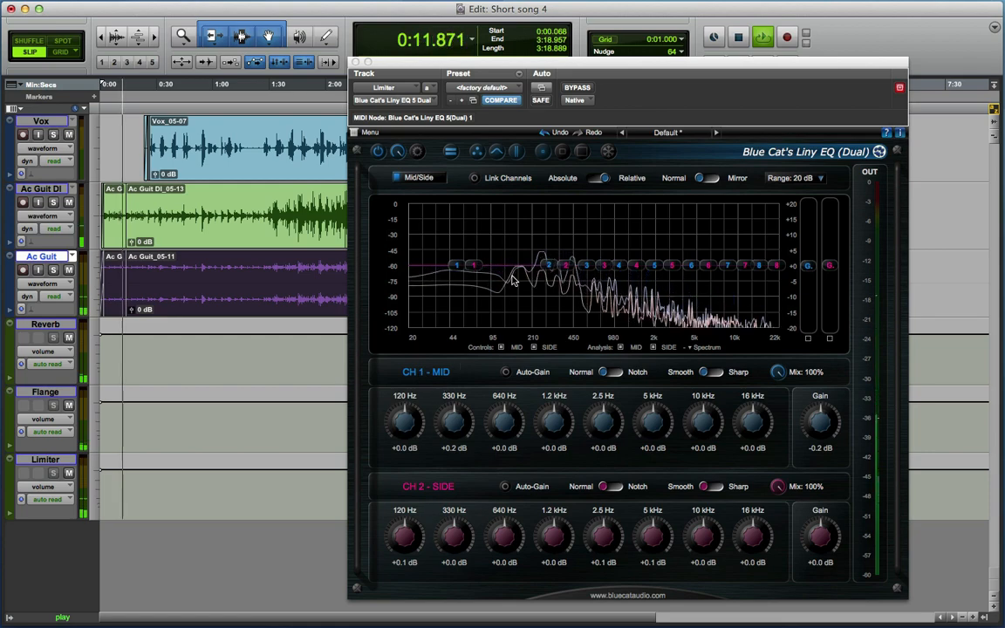
{"action": "left_click_drag", "start_coordinate": [404, 532], "coordinate": [404, 545]}
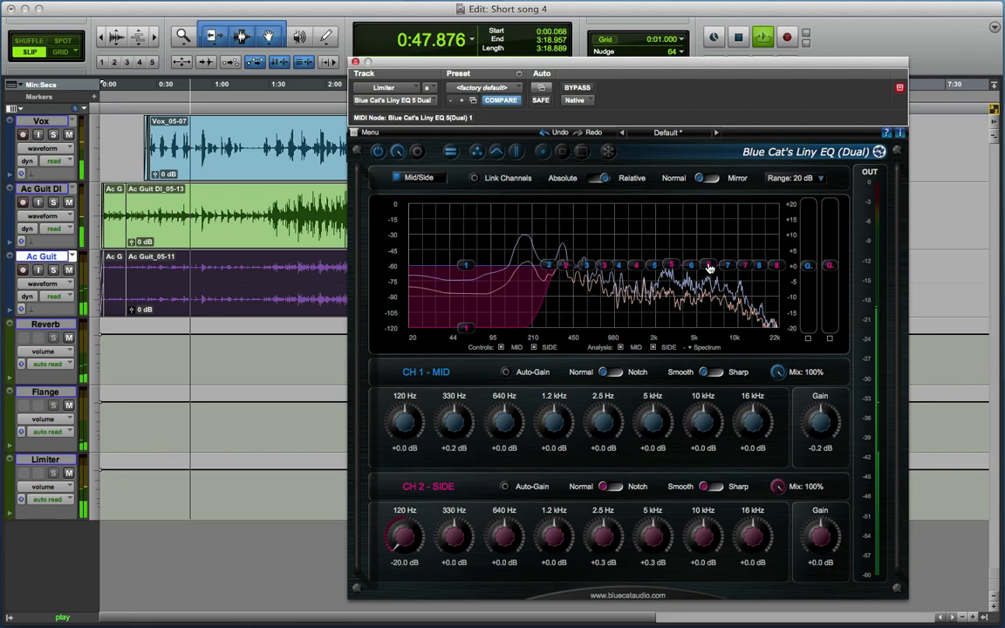
{"action": "left_click", "coordinate": [707, 347]}
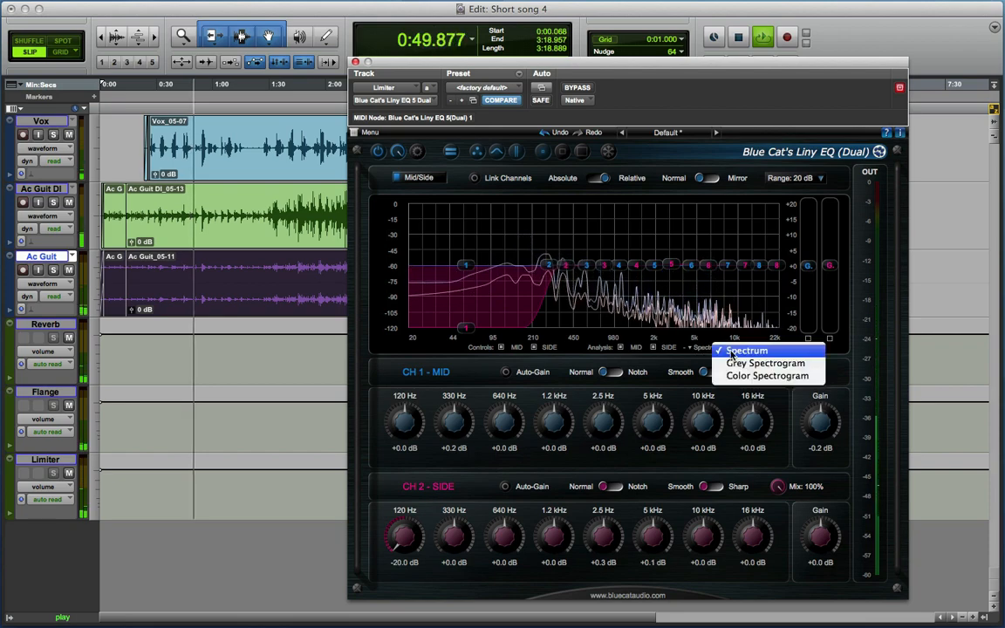
- Show analysis as Color Spectrogram and pull the mid 640 Hz band down to -12.1 dB
{"action": "left_click", "coordinate": [767, 375]}
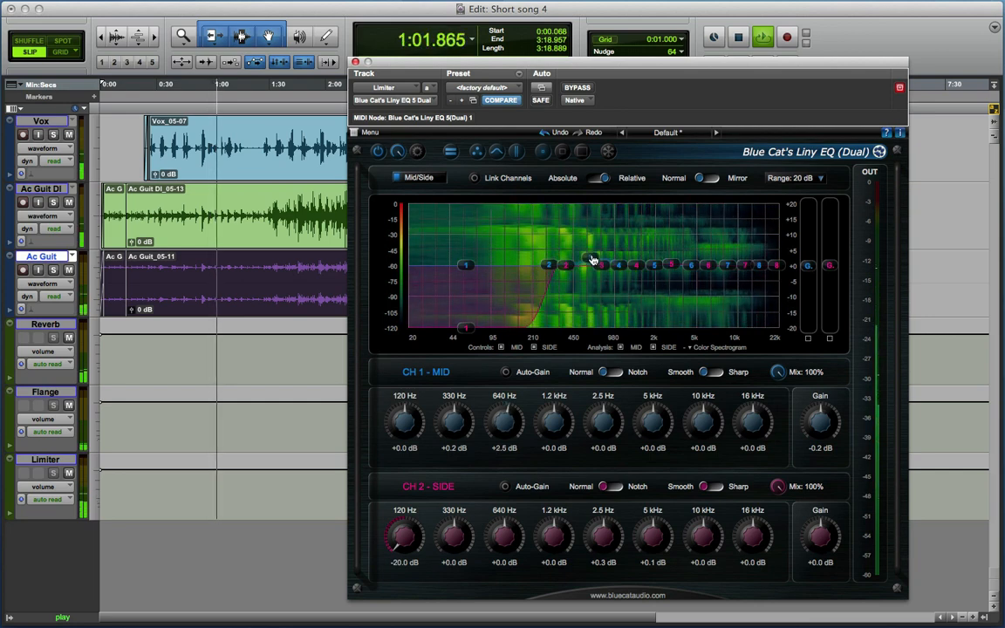
{"action": "left_click_drag", "start_coordinate": [503, 424], "coordinate": [503, 397]}
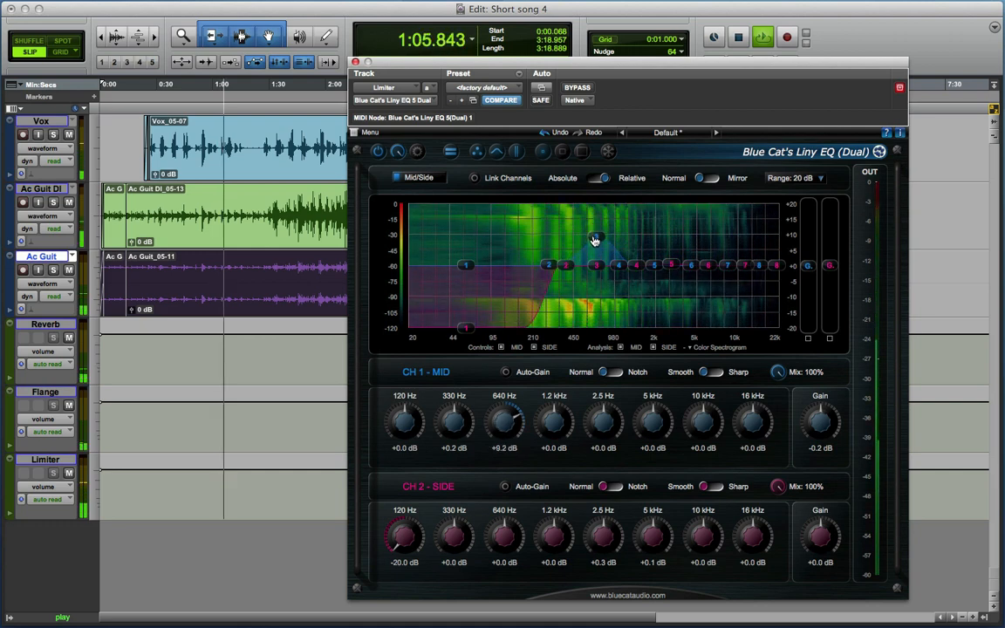
{"action": "left_click_drag", "start_coordinate": [504, 419], "coordinate": [504, 436]}
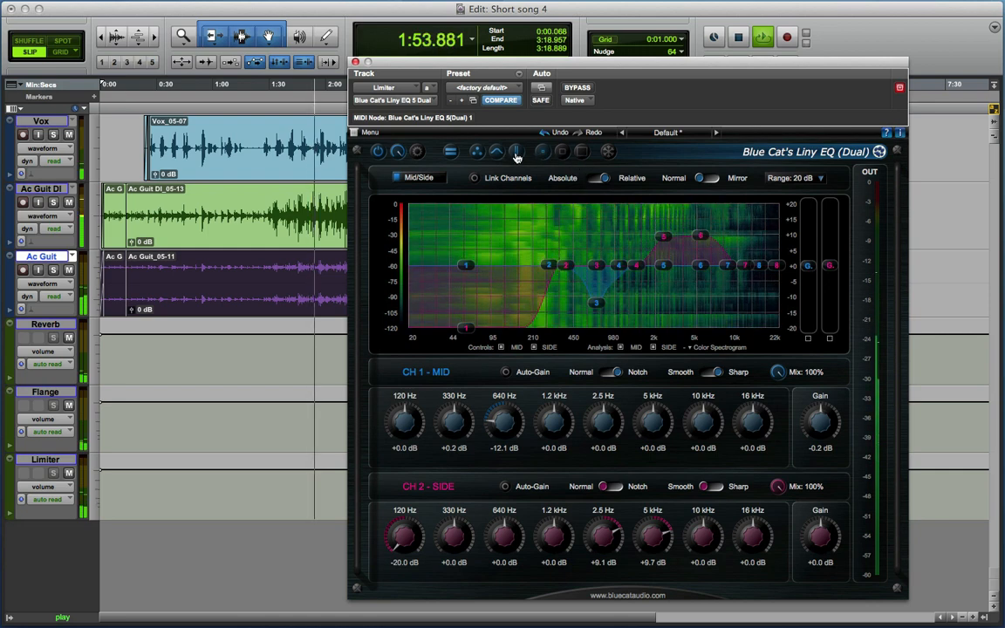
{"action": "mouse_move", "coordinate": [517, 151]}
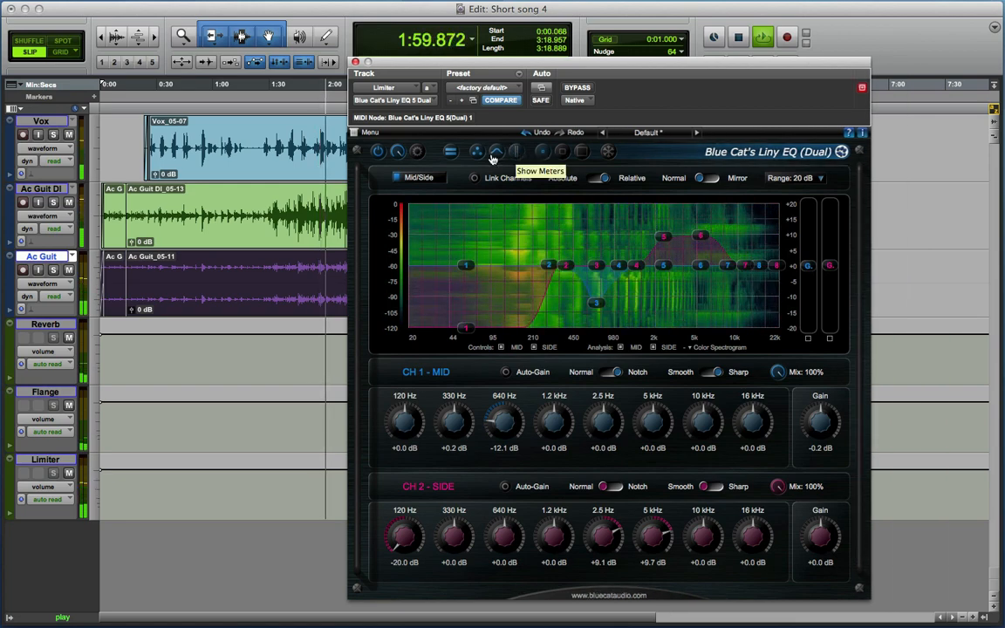
- Hide the frequency graph, leaving only the Mid and Side band controls
{"action": "left_click", "coordinate": [495, 151]}
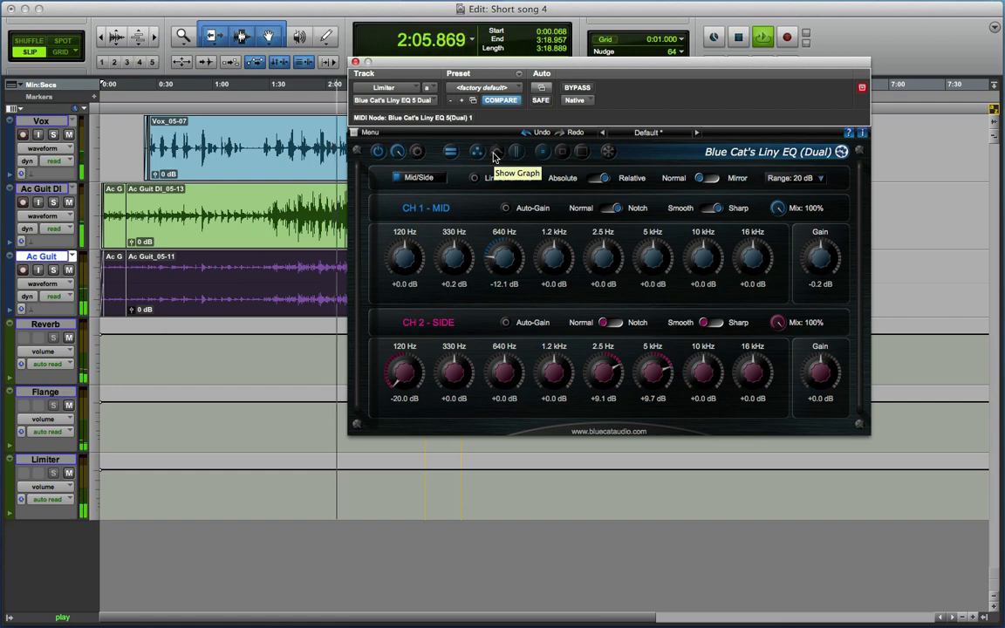
- Show the frequency graph again as an enlarged spectrogram view
{"action": "left_click", "coordinate": [497, 151]}
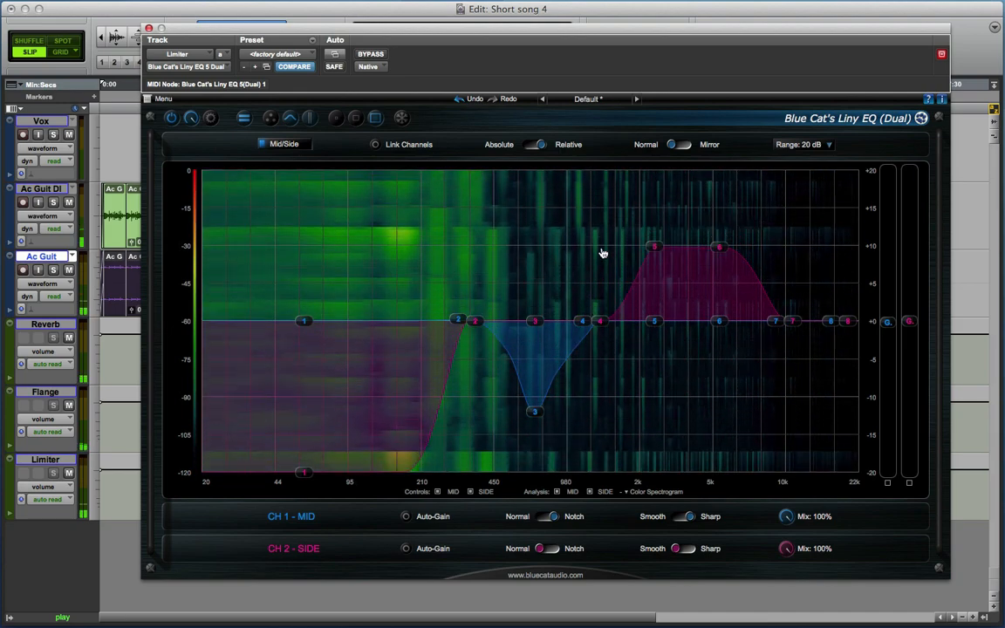
{"action": "mouse_move", "coordinate": [475, 327]}
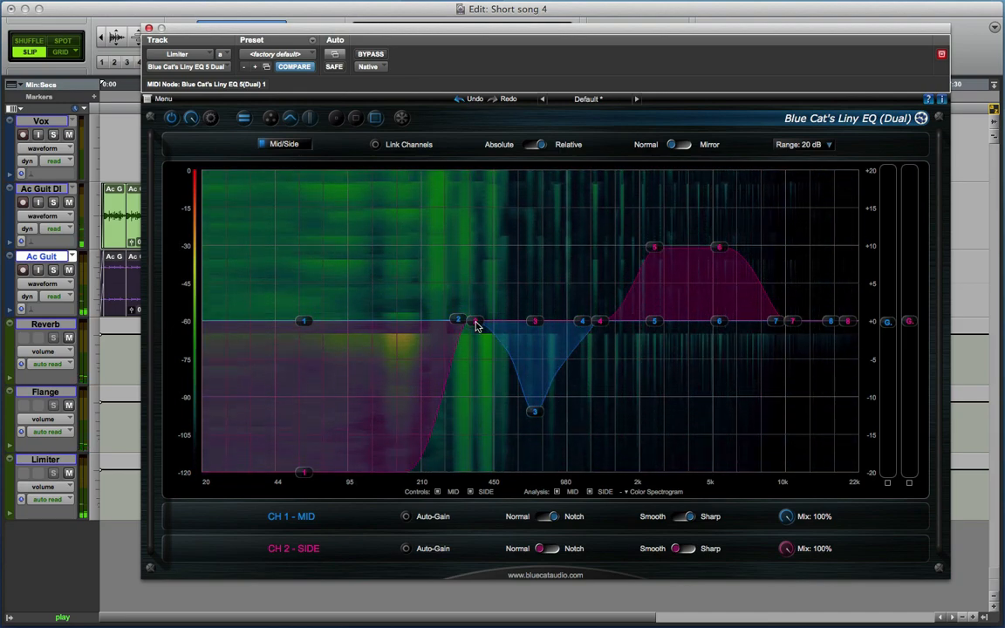